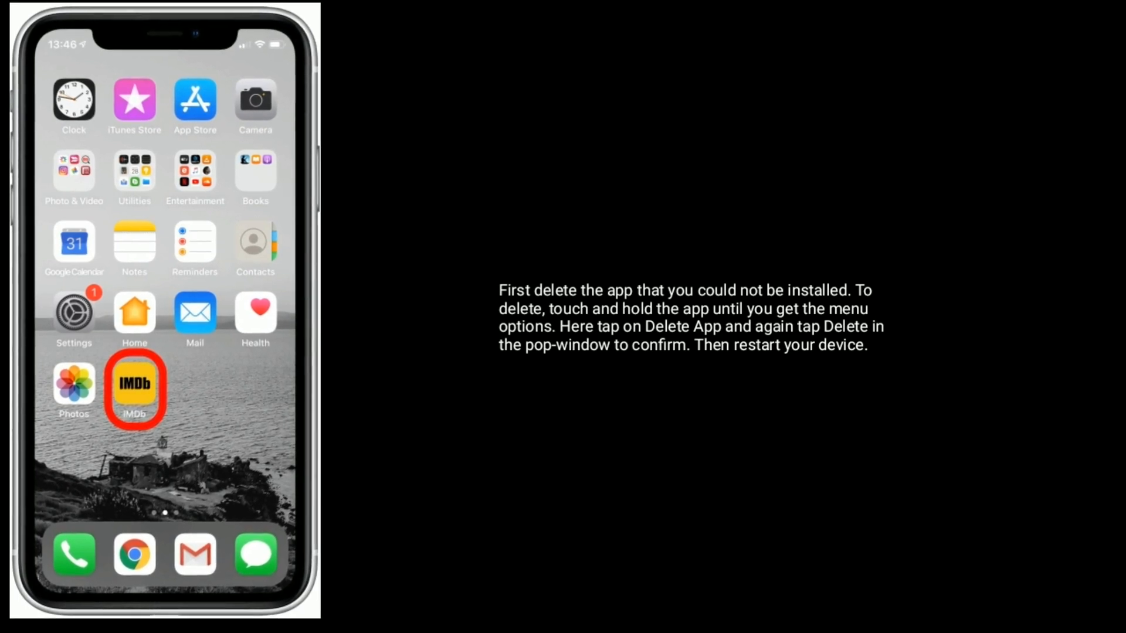
Delete the IMDb app that failed to install from the Home Screen
click(135, 390)
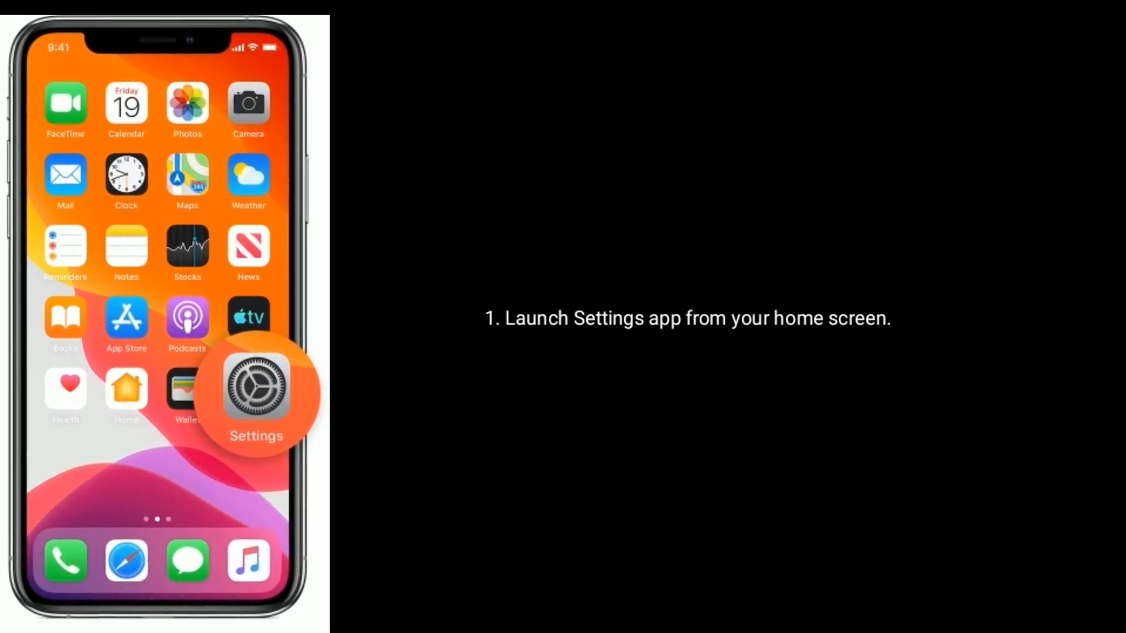
Go through Settings and your Apple ID to the iTunes & App Store settings
click(255, 394)
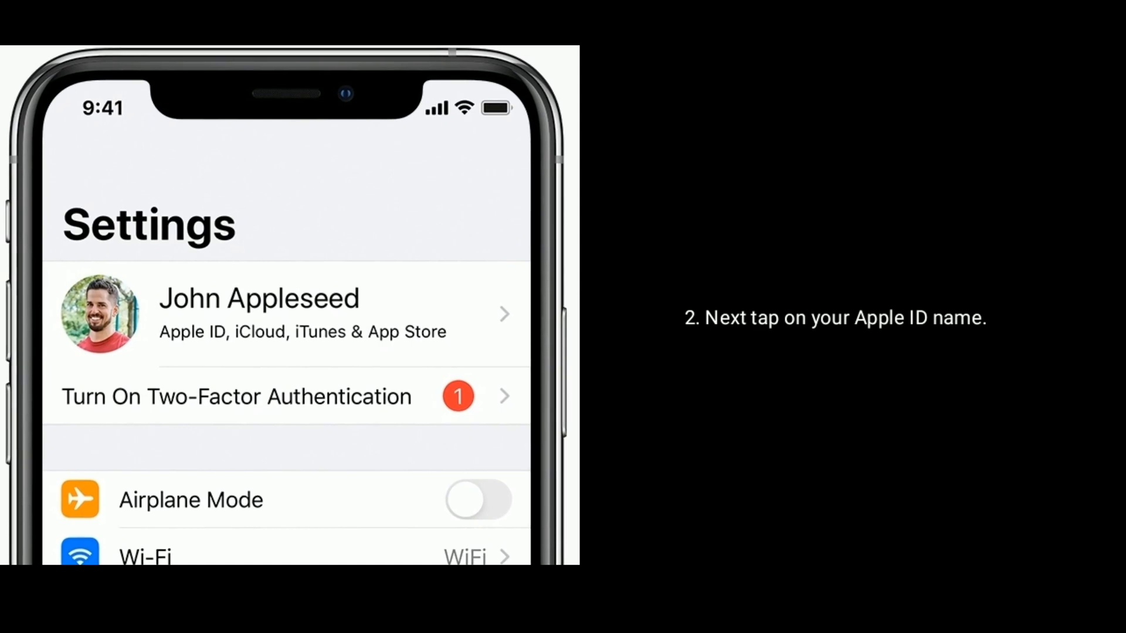
click(287, 313)
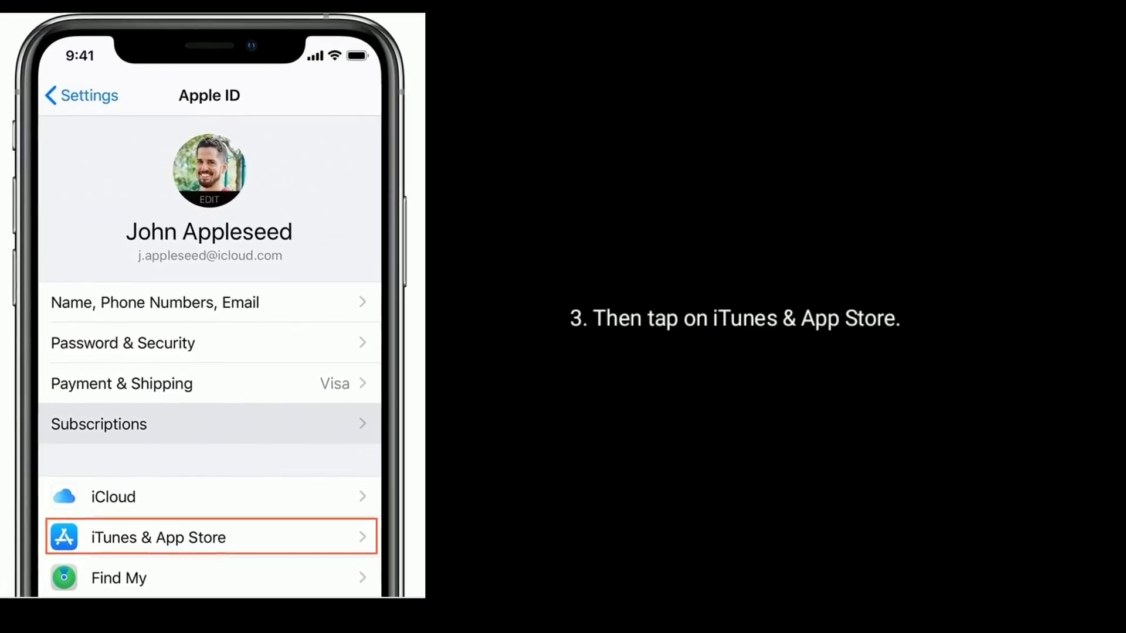
click(208, 537)
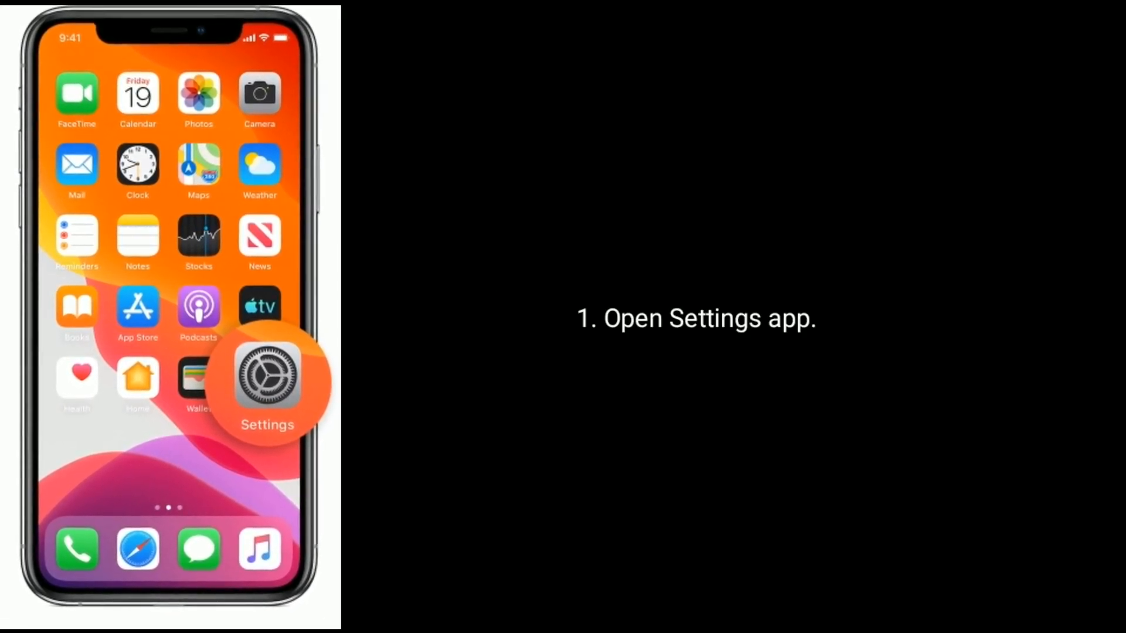
Launch Settings from the home screen to begin another method
click(267, 377)
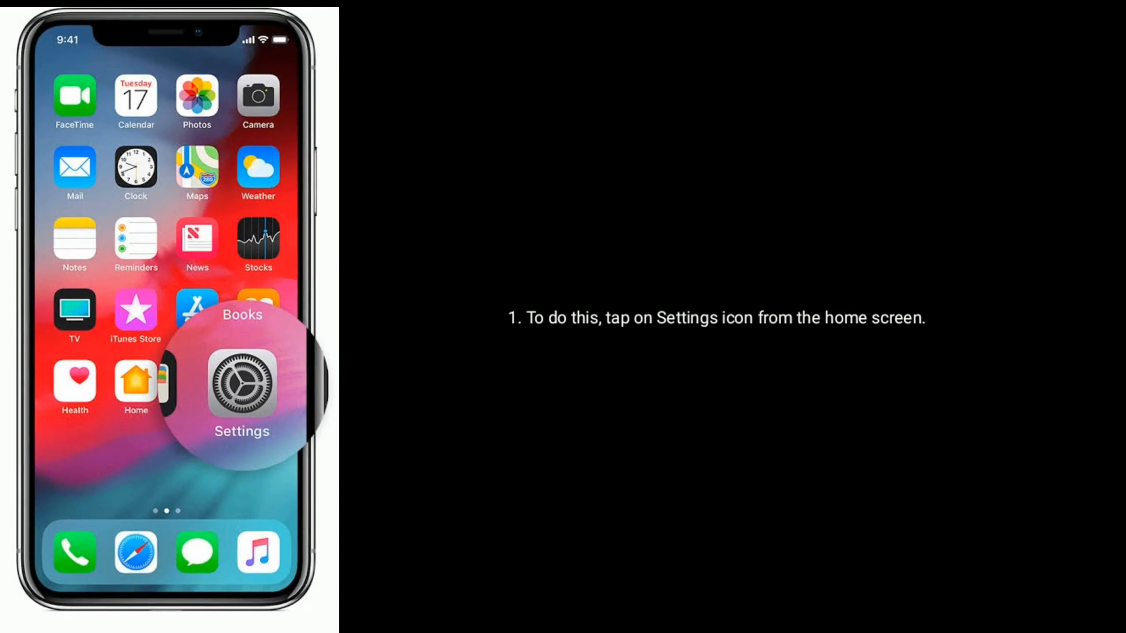
Open Settings and go into the General section
click(242, 387)
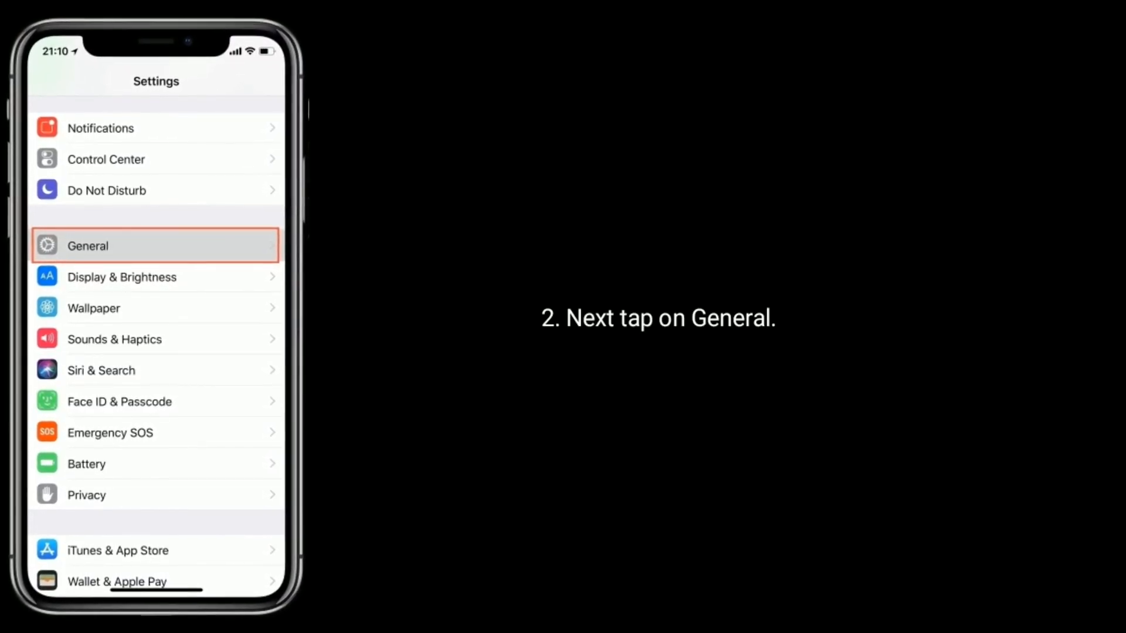
click(156, 246)
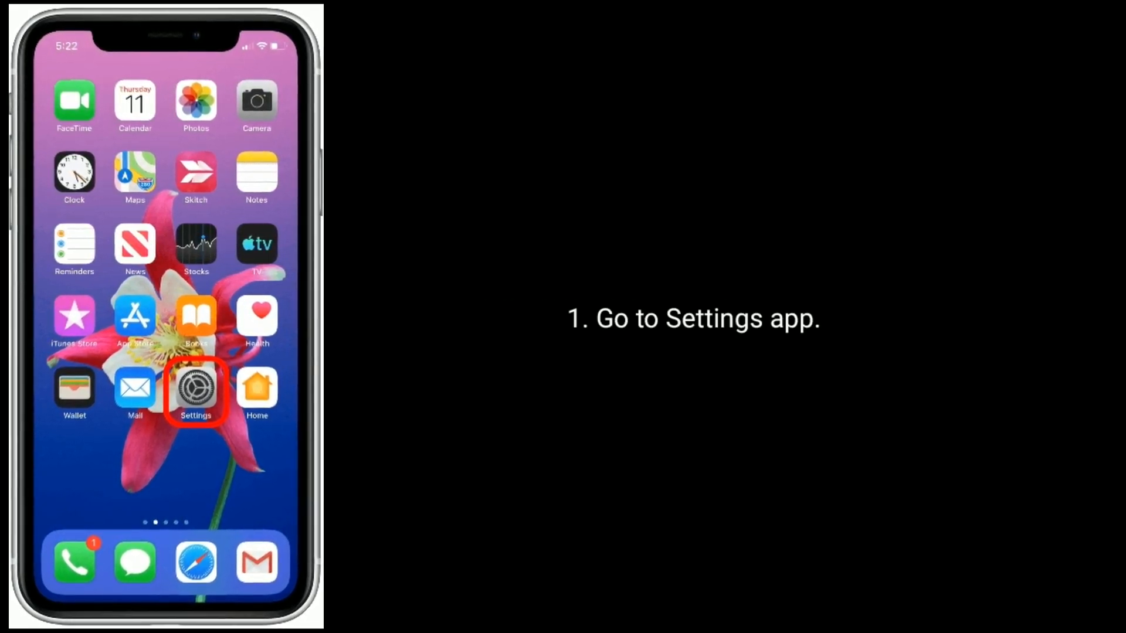
Reach the Reset screen via Settings > General, ready for Reset Network Settings
click(195, 387)
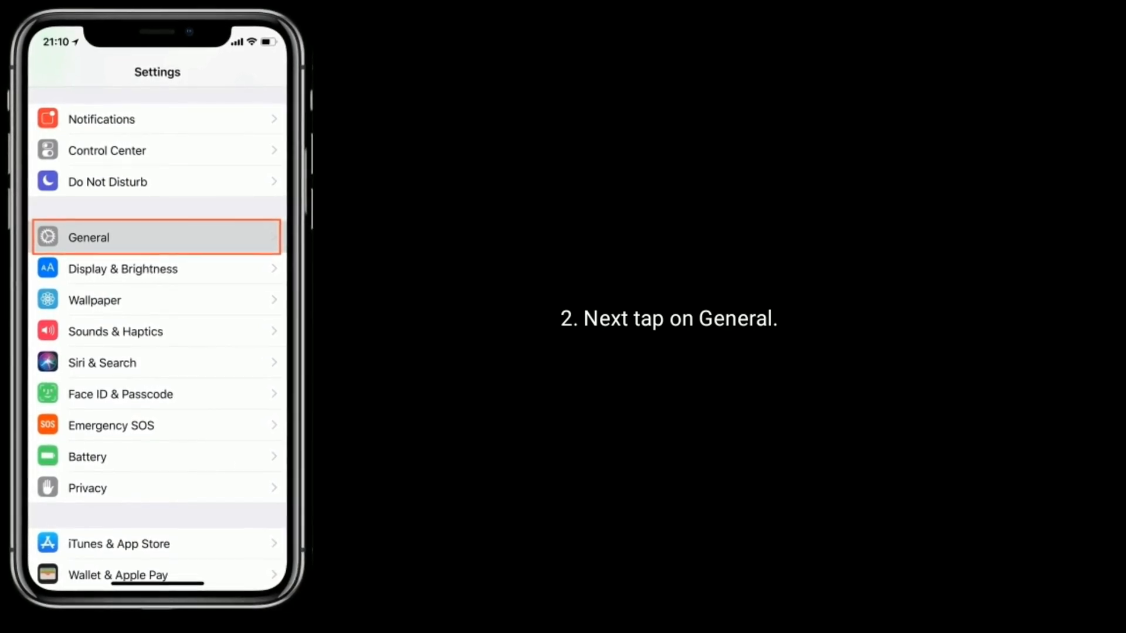
click(157, 237)
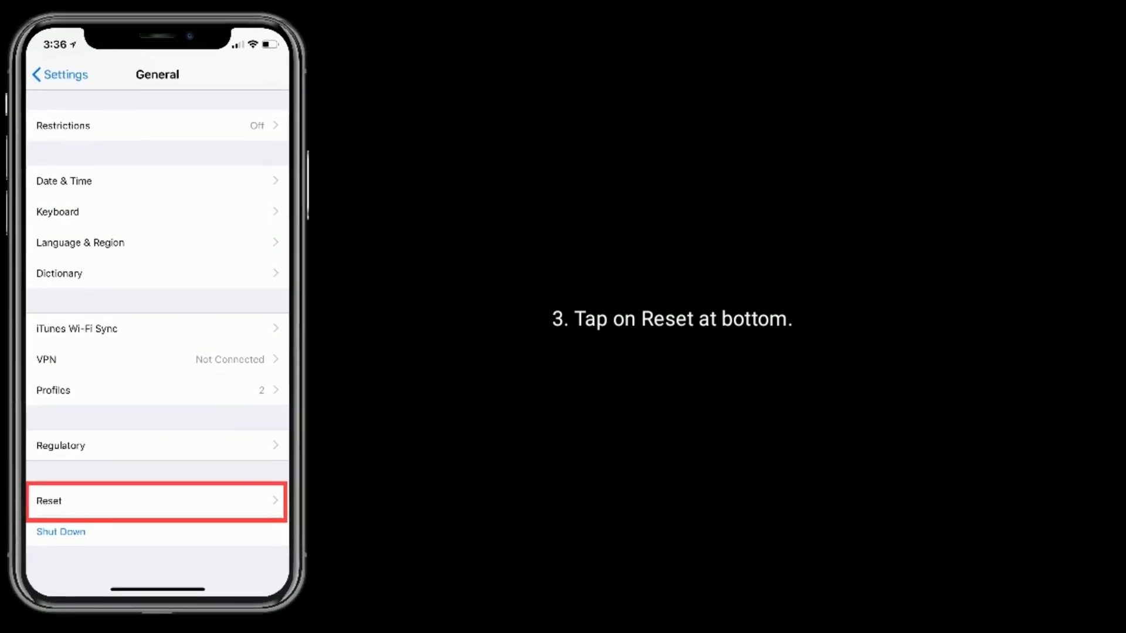
click(156, 500)
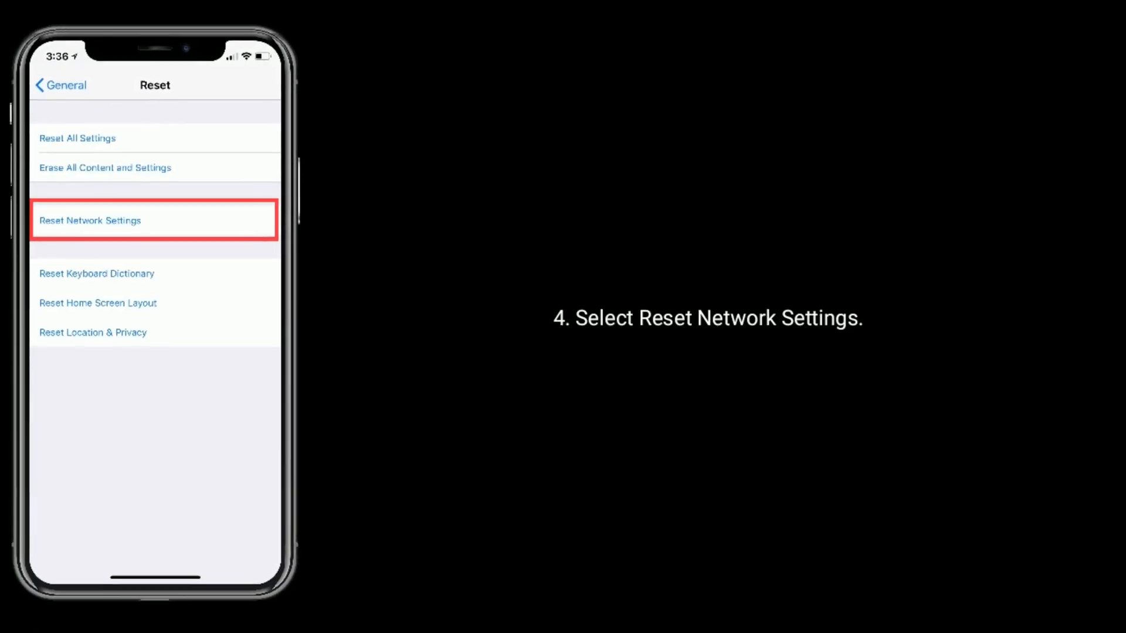